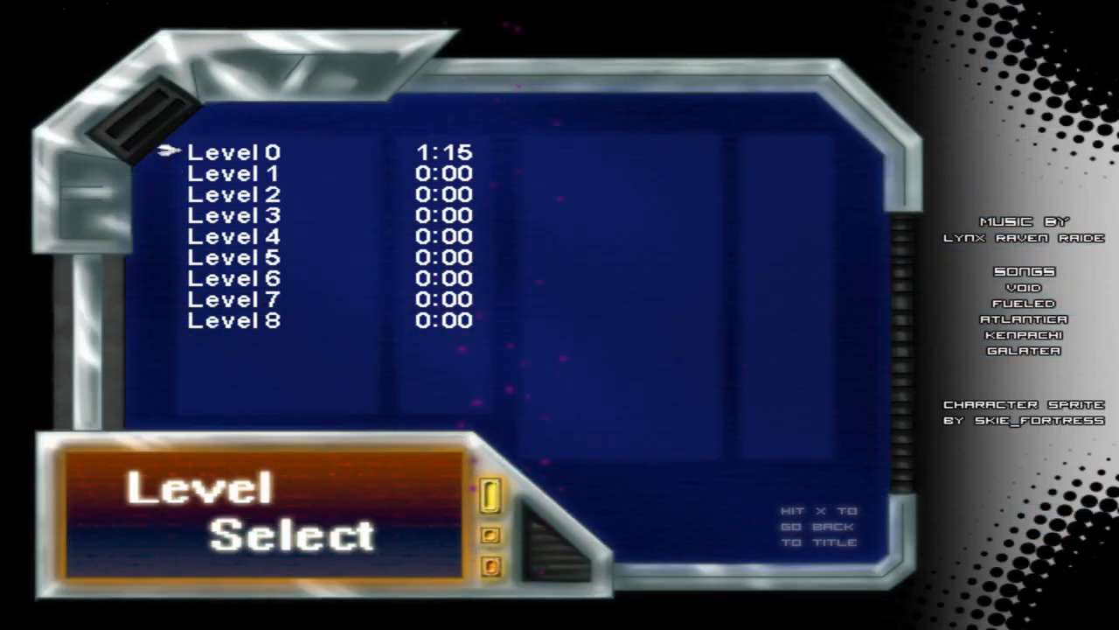
- Select Level 6 from the level list, play it through, and record a clear time of 1:49
key("down")
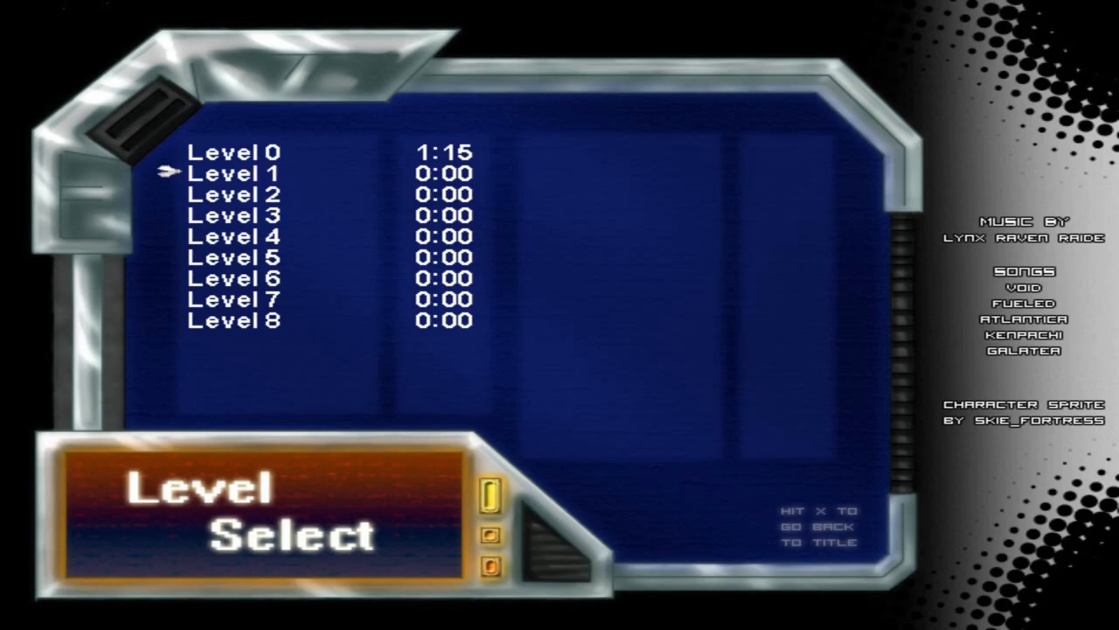
left_click(234, 174)
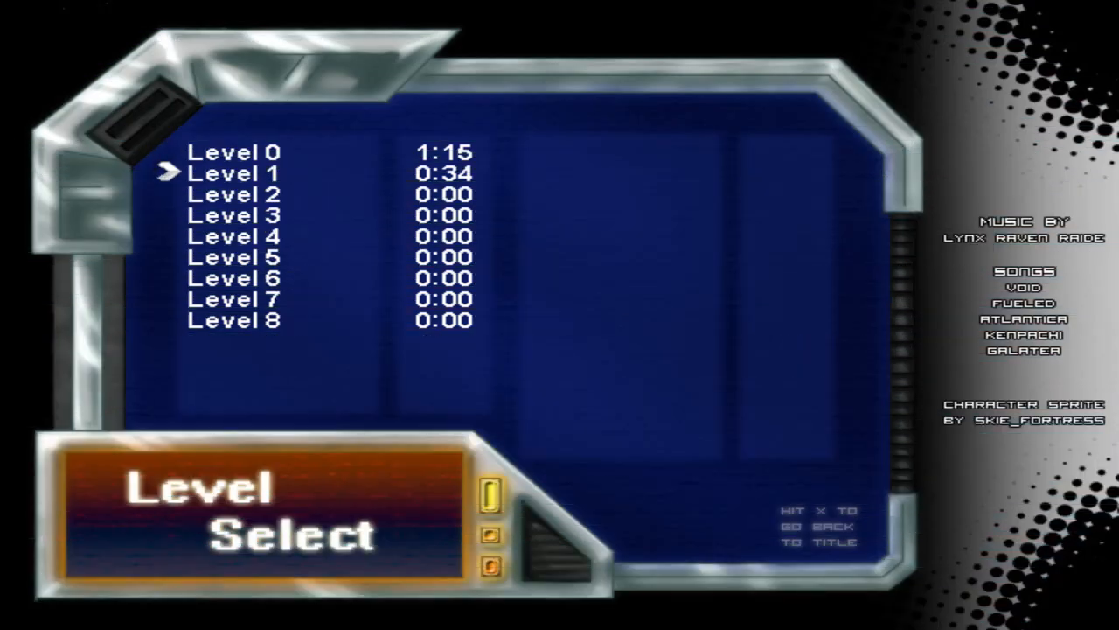
key("Down")
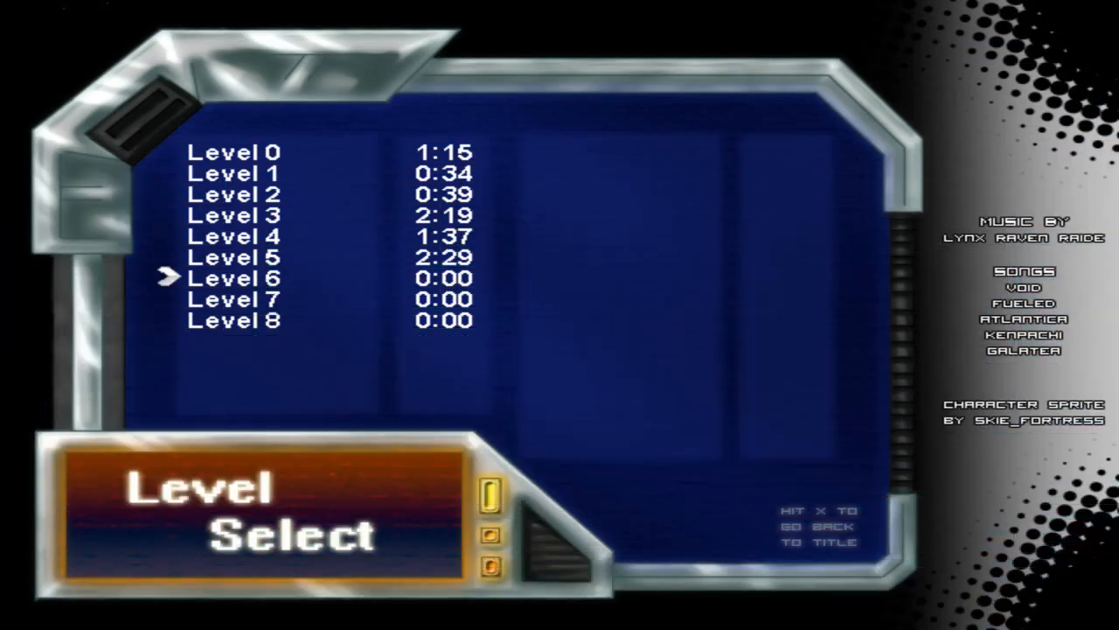
left_click(234, 278)
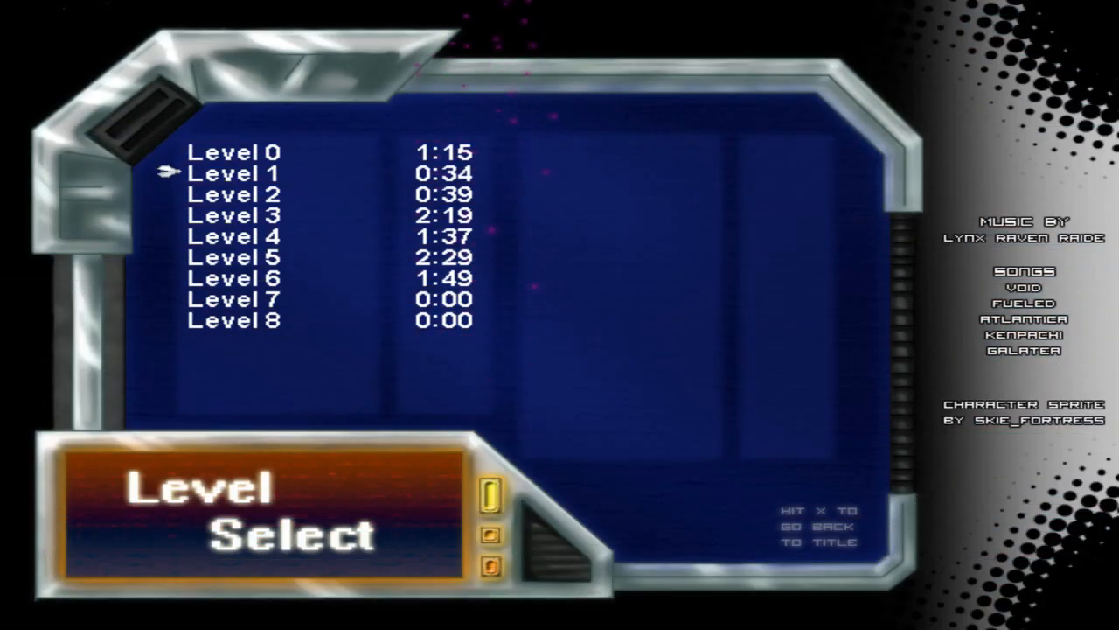
key("down")
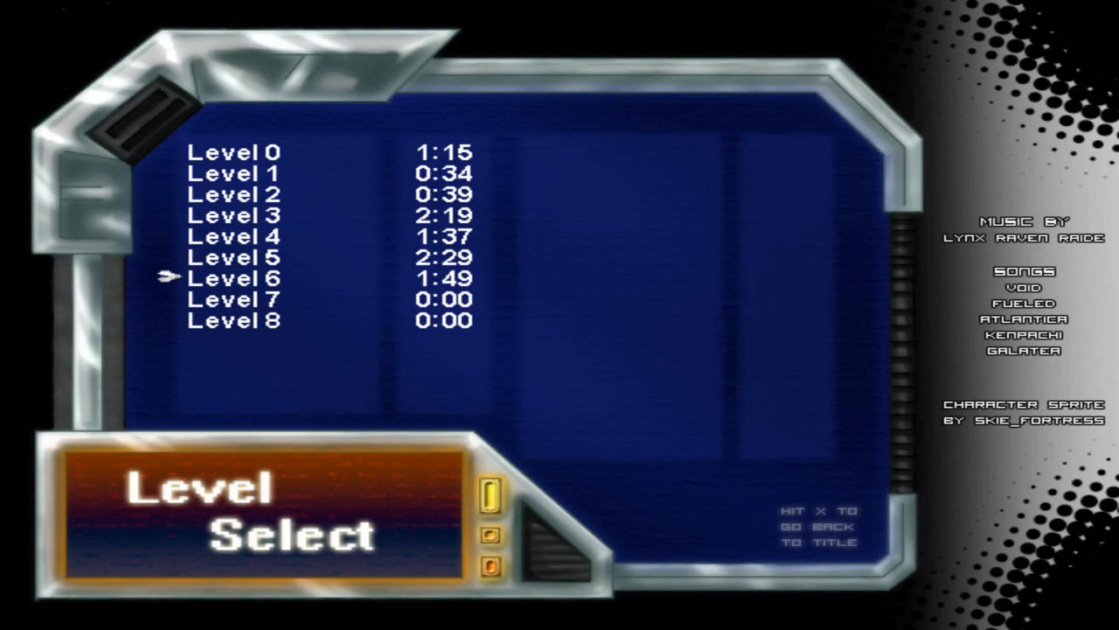